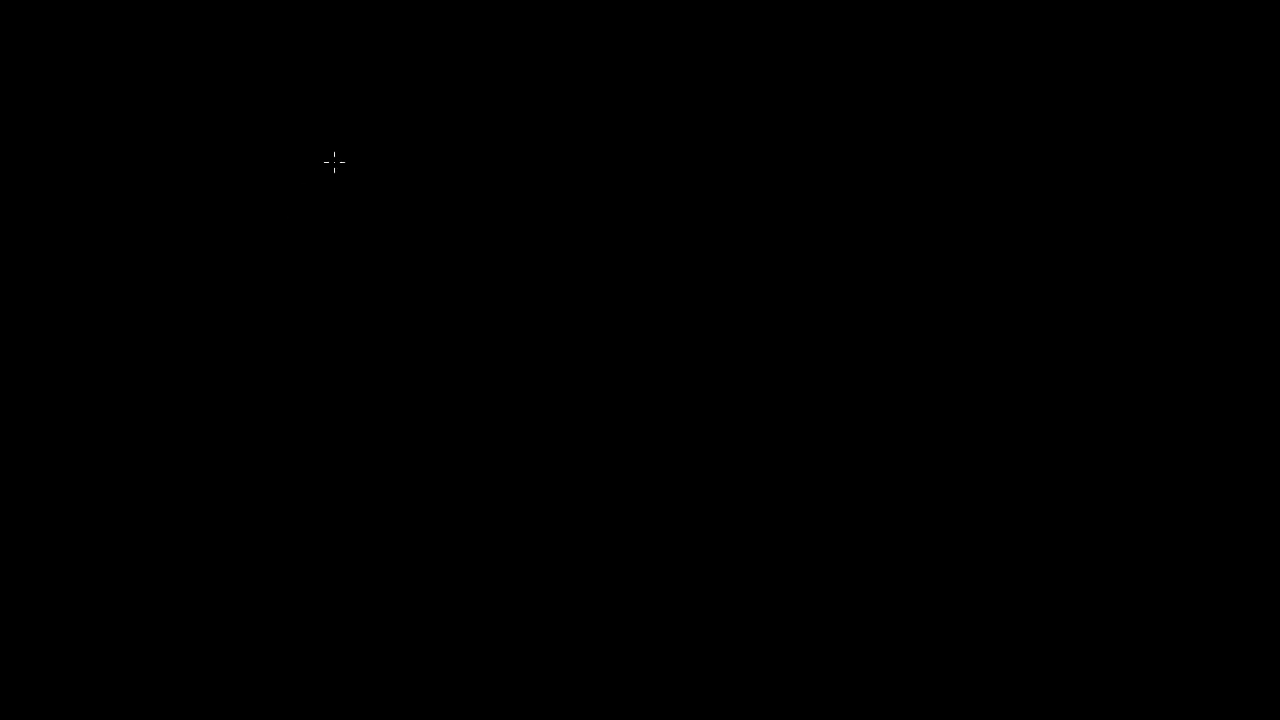
{"action": "mouse_move", "coordinate": [377, 172]}
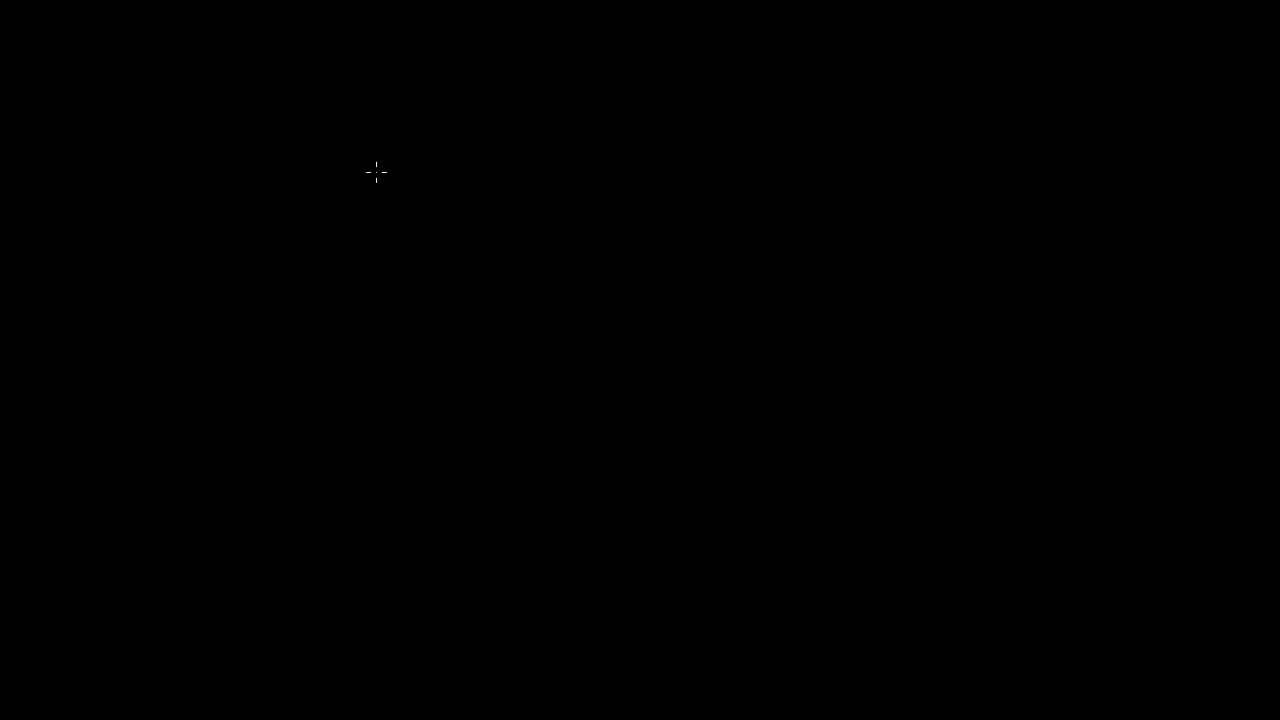
{"action": "mouse_move", "coordinate": [319, 182]}
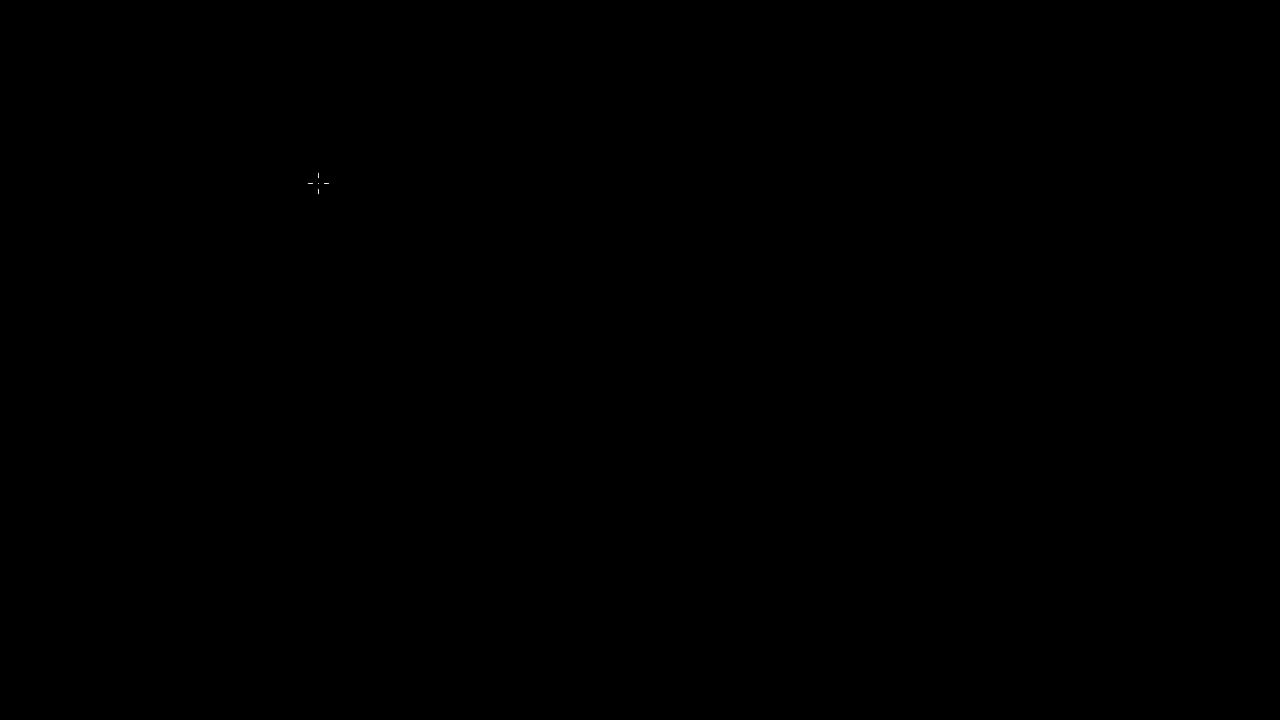
{"action": "mouse_move", "coordinate": [60, 270]}
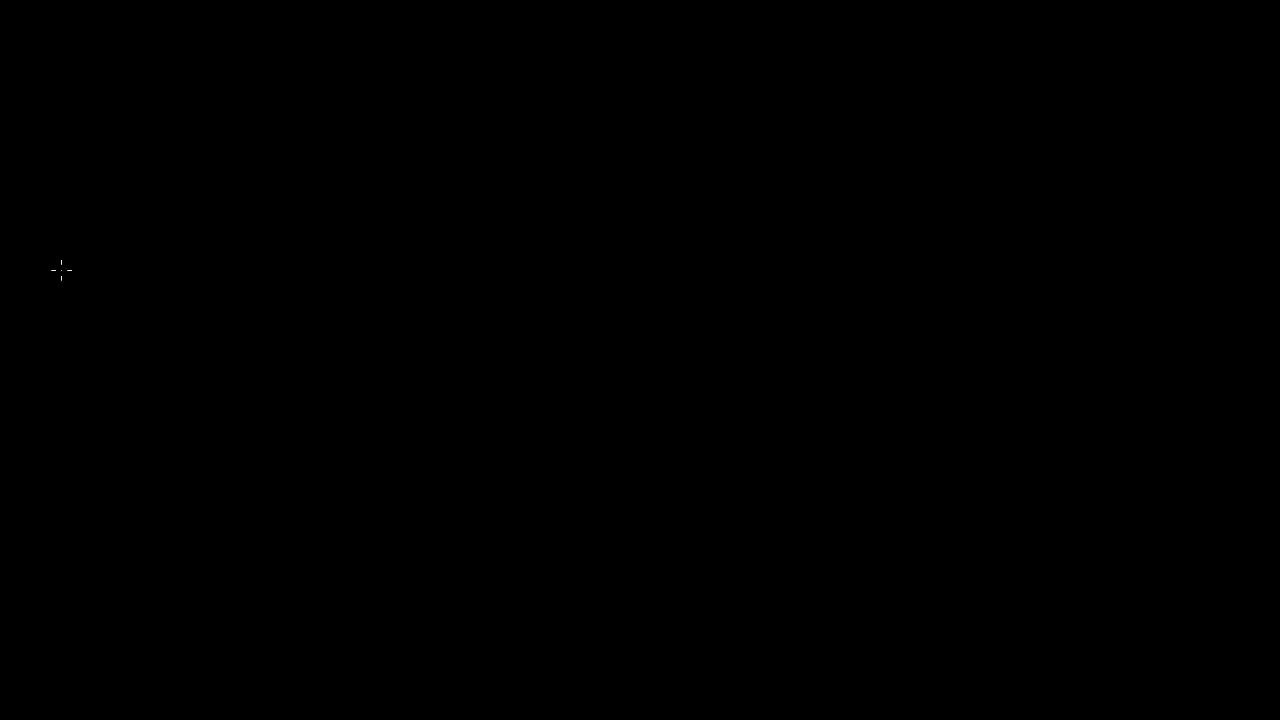
{"action": "mouse_move", "coordinate": [193, 277]}
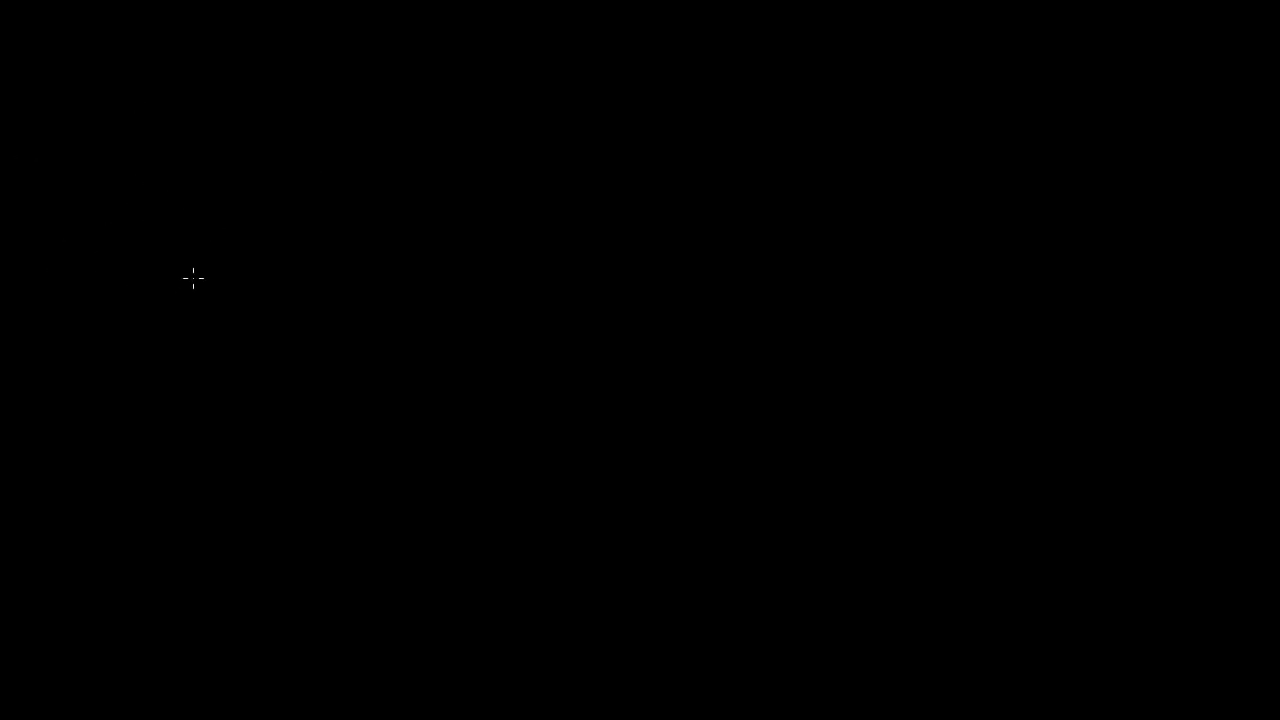
{"action": "mouse_move", "coordinate": [158, 261]}
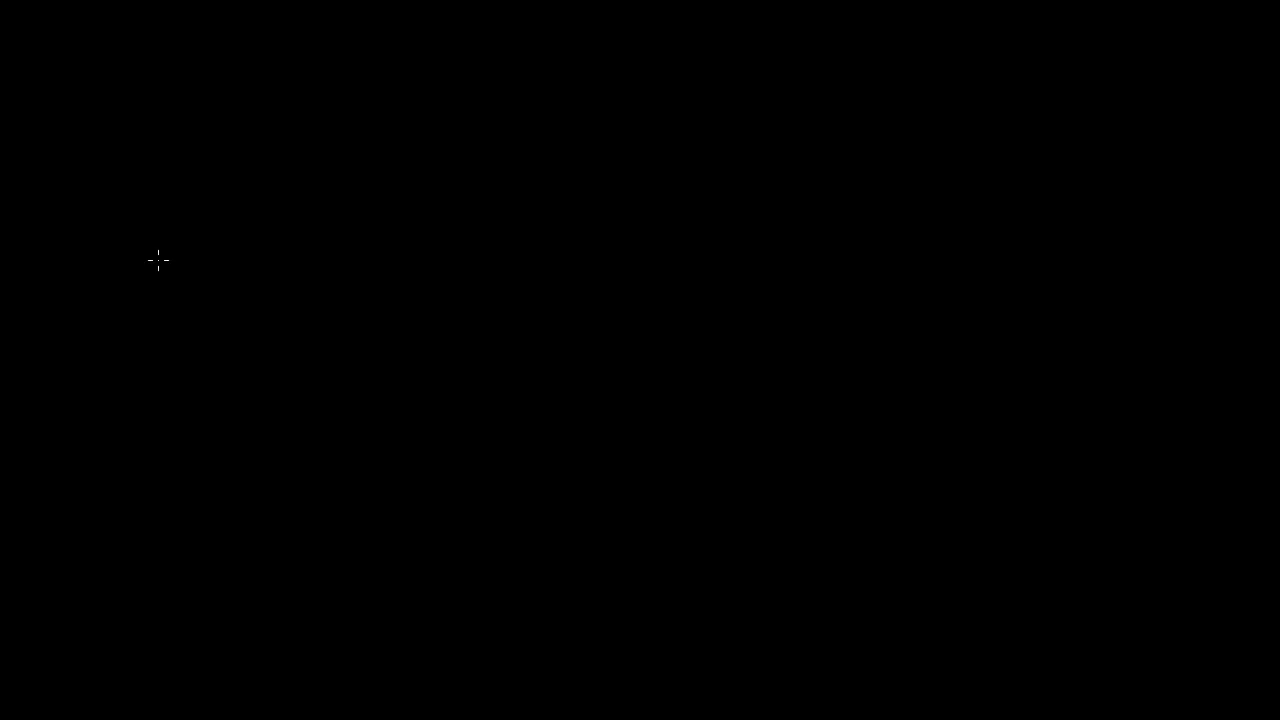
Handwrite 'P.C.' in yellow and enclose it in a hand-drawn box.
{"action": "left_click_drag", "start_coordinate": [140, 238], "coordinate": [135, 290]}
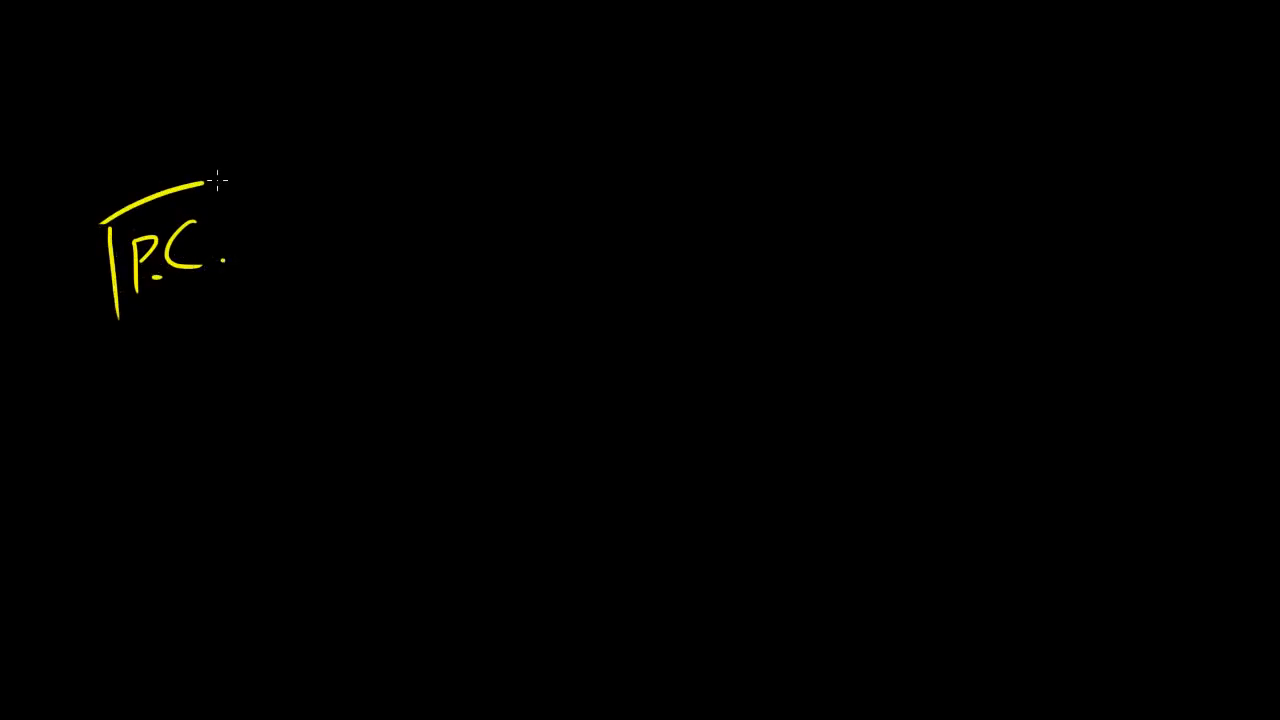
{"action": "left_click_drag", "start_coordinate": [218, 180], "coordinate": [120, 355]}
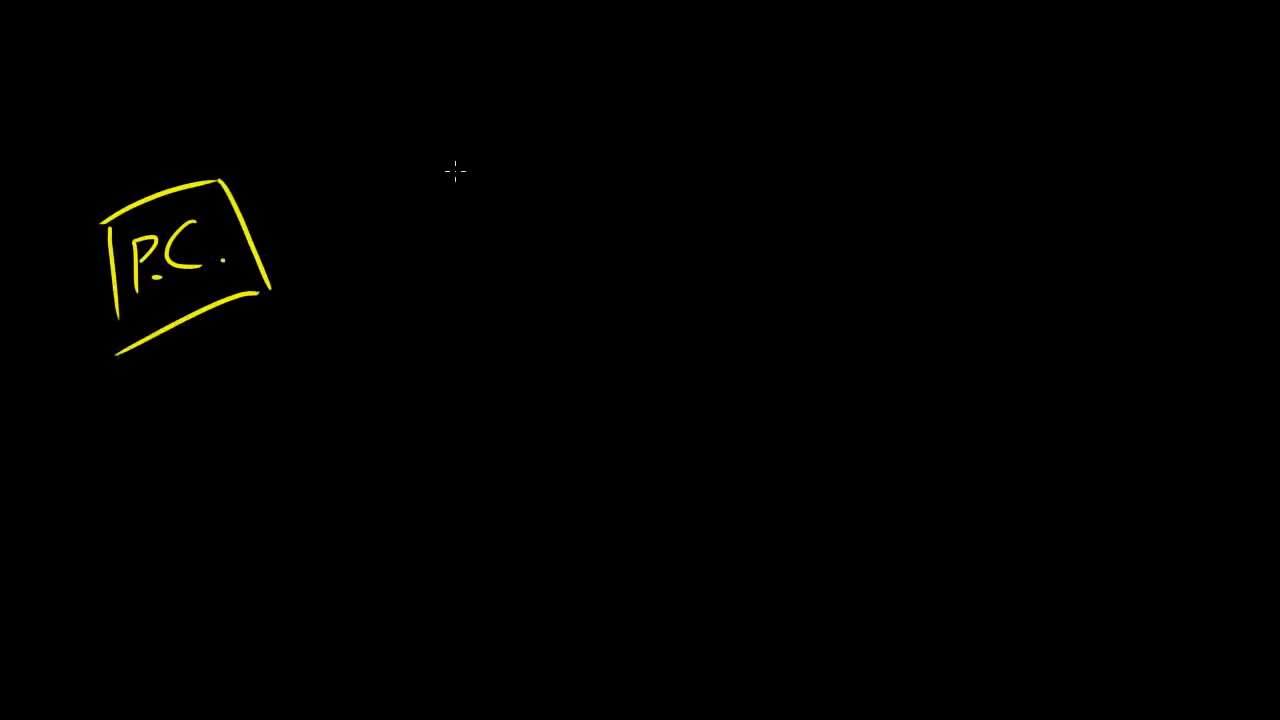
{"action": "mouse_move", "coordinate": [309, 163]}
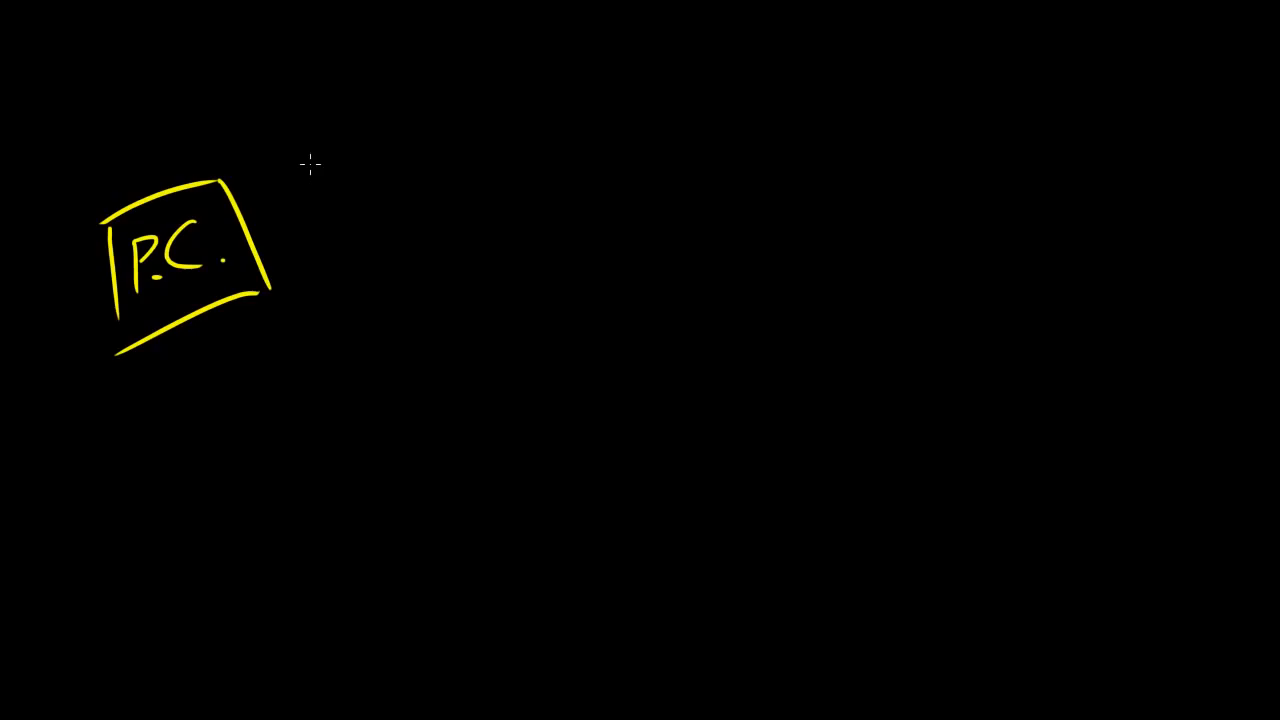
{"action": "mouse_move", "coordinate": [846, 176]}
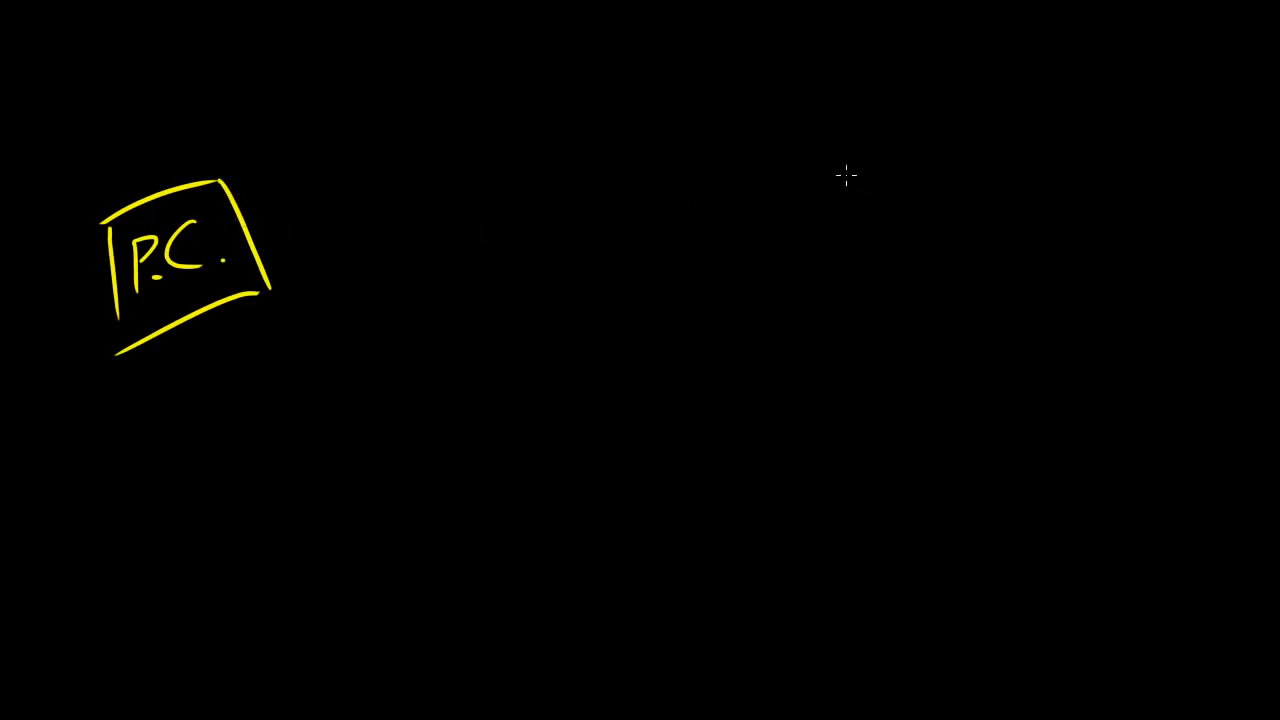
{"action": "mouse_move", "coordinate": [826, 138]}
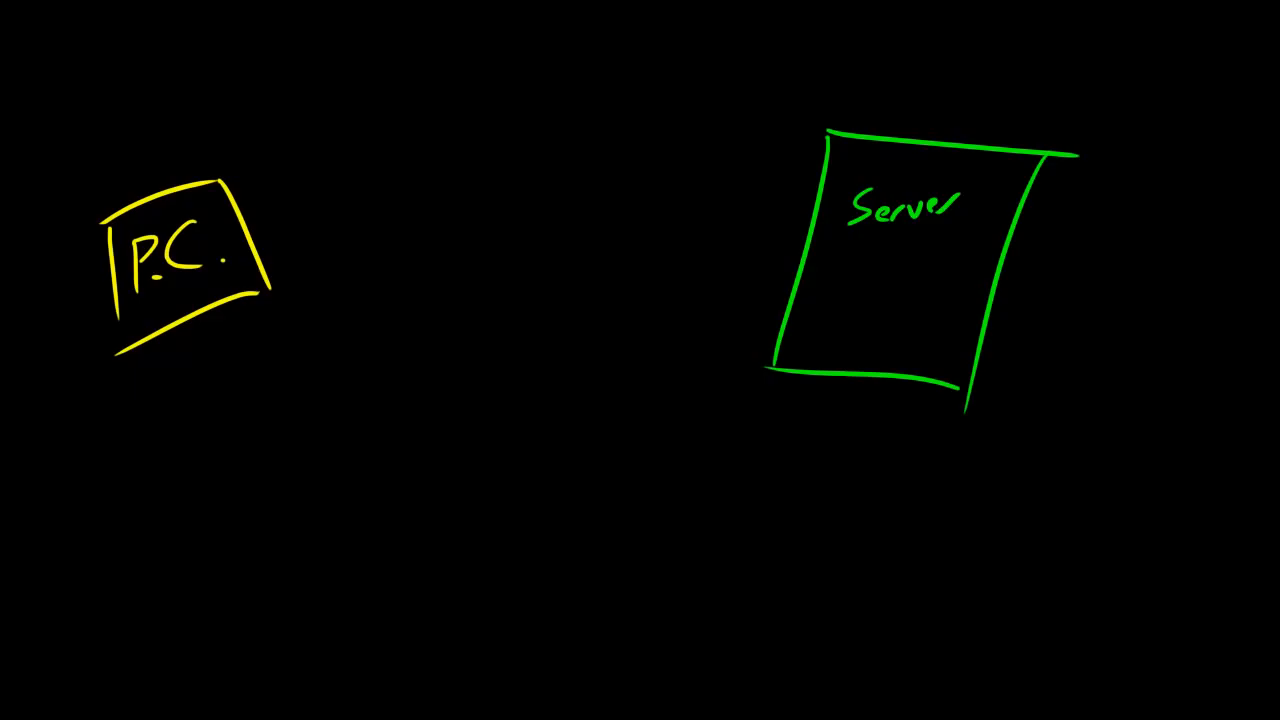
{"action": "mouse_move", "coordinate": [861, 164]}
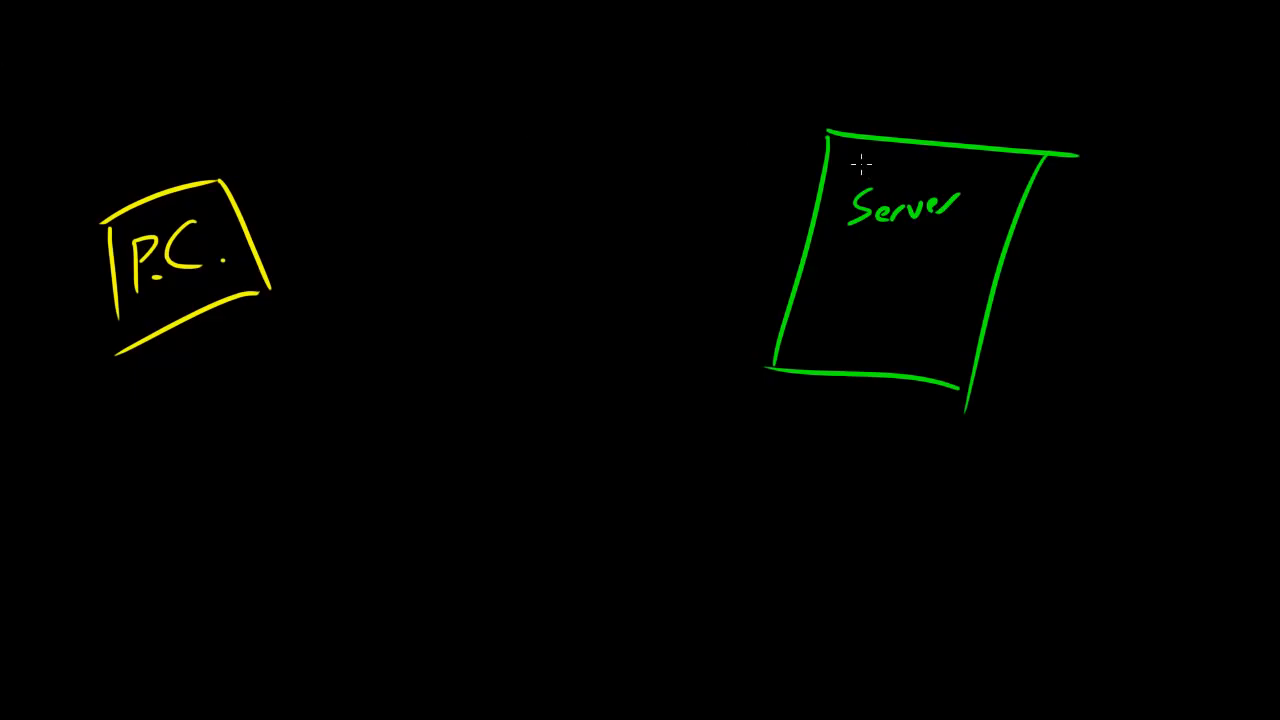
Add 'Web' above Server and draw an arrow from the P.C. box to the server.
{"action": "type", "text": "Web"}
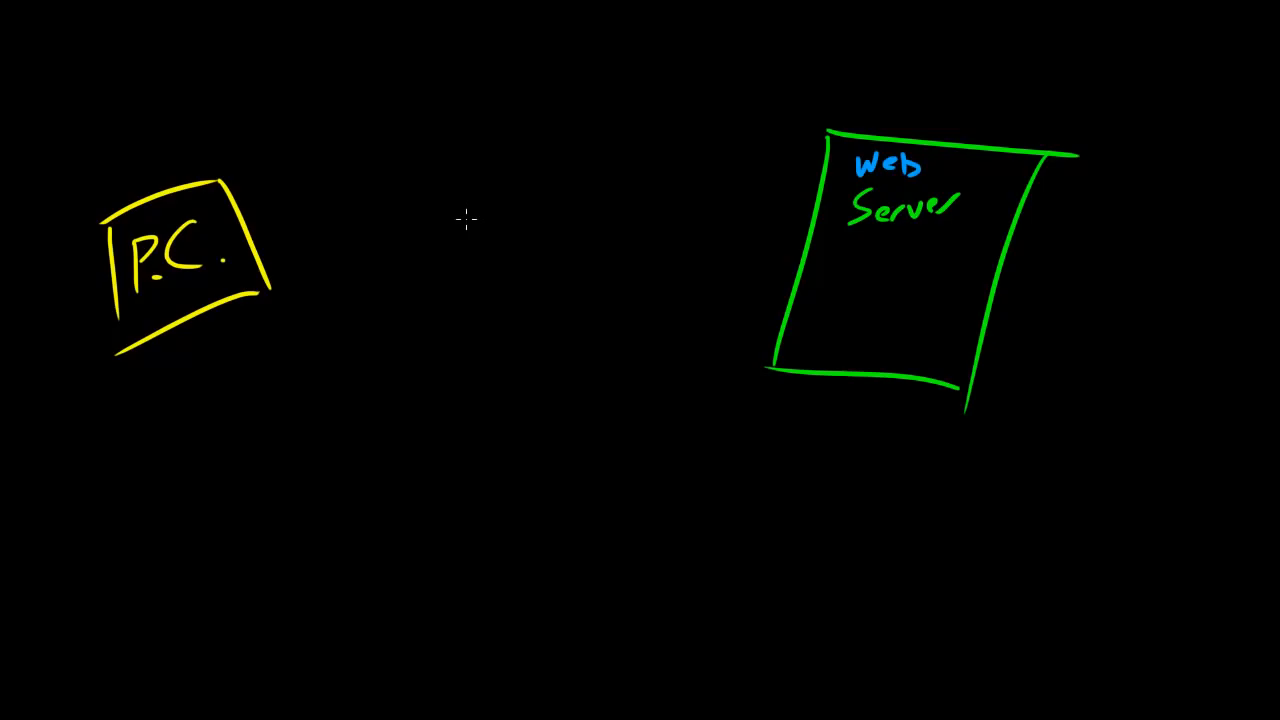
{"action": "mouse_move", "coordinate": [268, 190]}
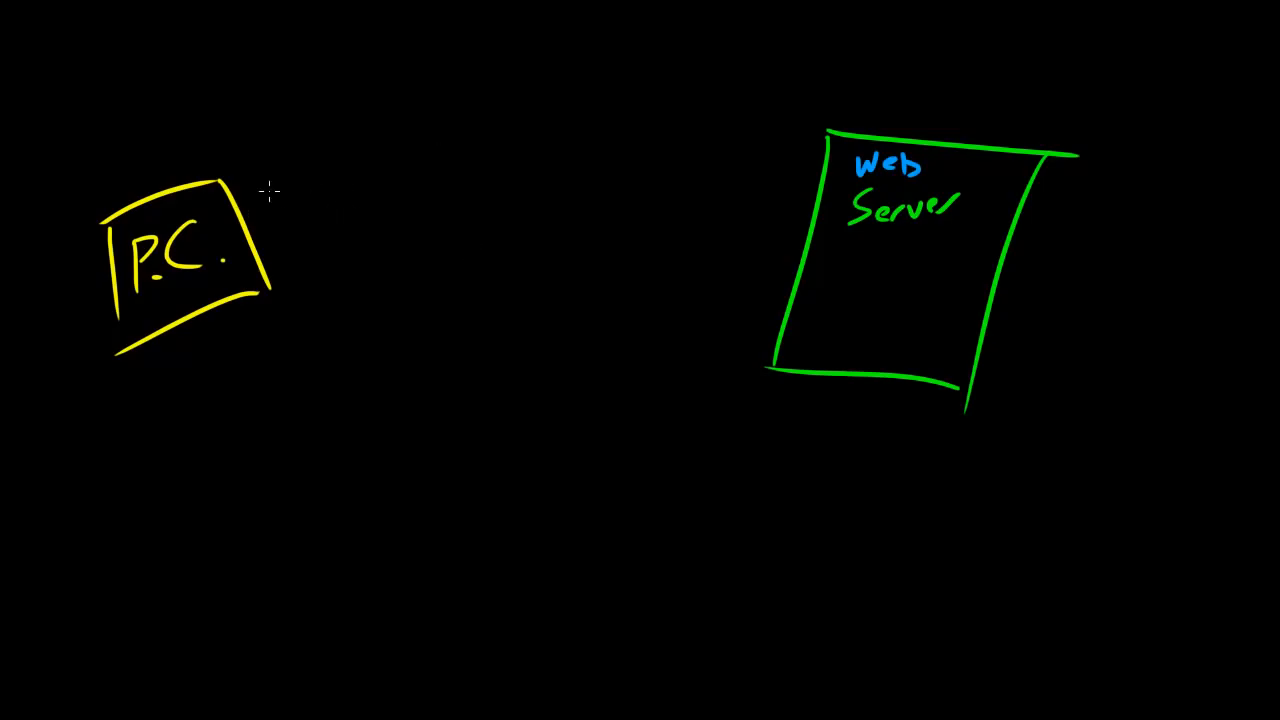
{"action": "left_click_drag", "start_coordinate": [270, 205], "coordinate": [720, 200]}
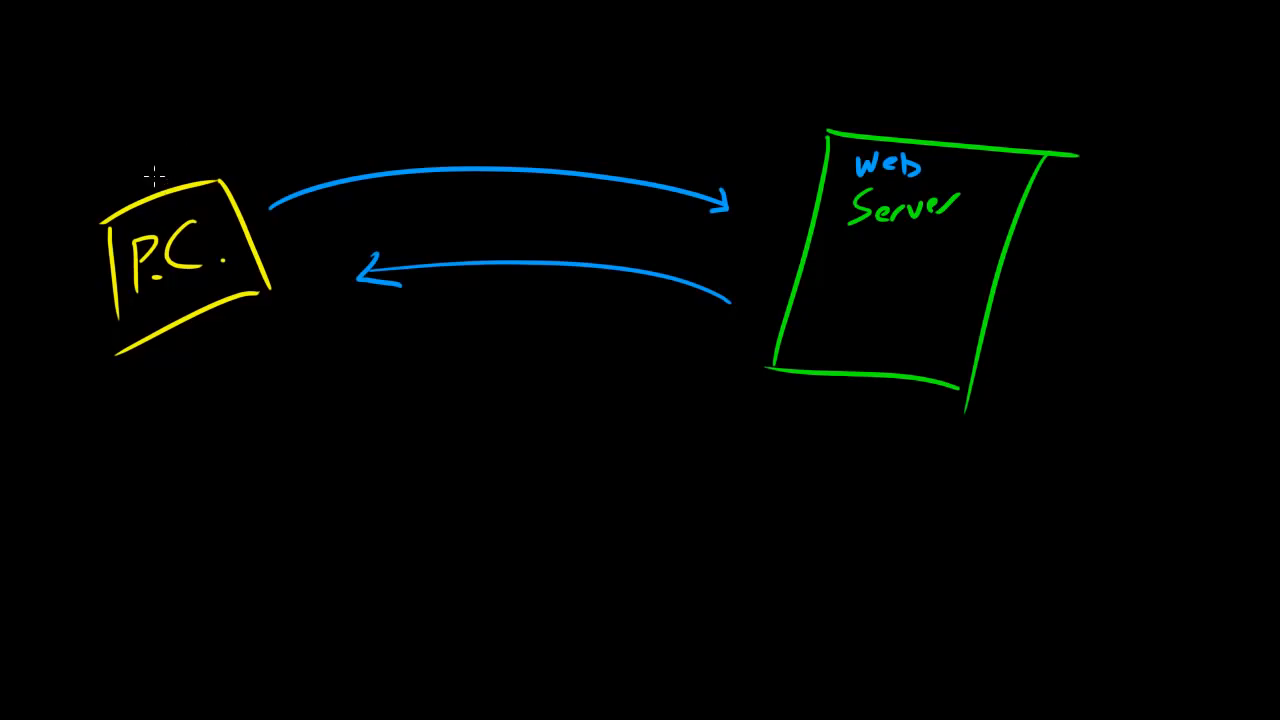
Write 'client' above the P.C. box and underline 'host' with a white stroke.
{"action": "left_click_drag", "start_coordinate": [110, 110], "coordinate": [95, 125]}
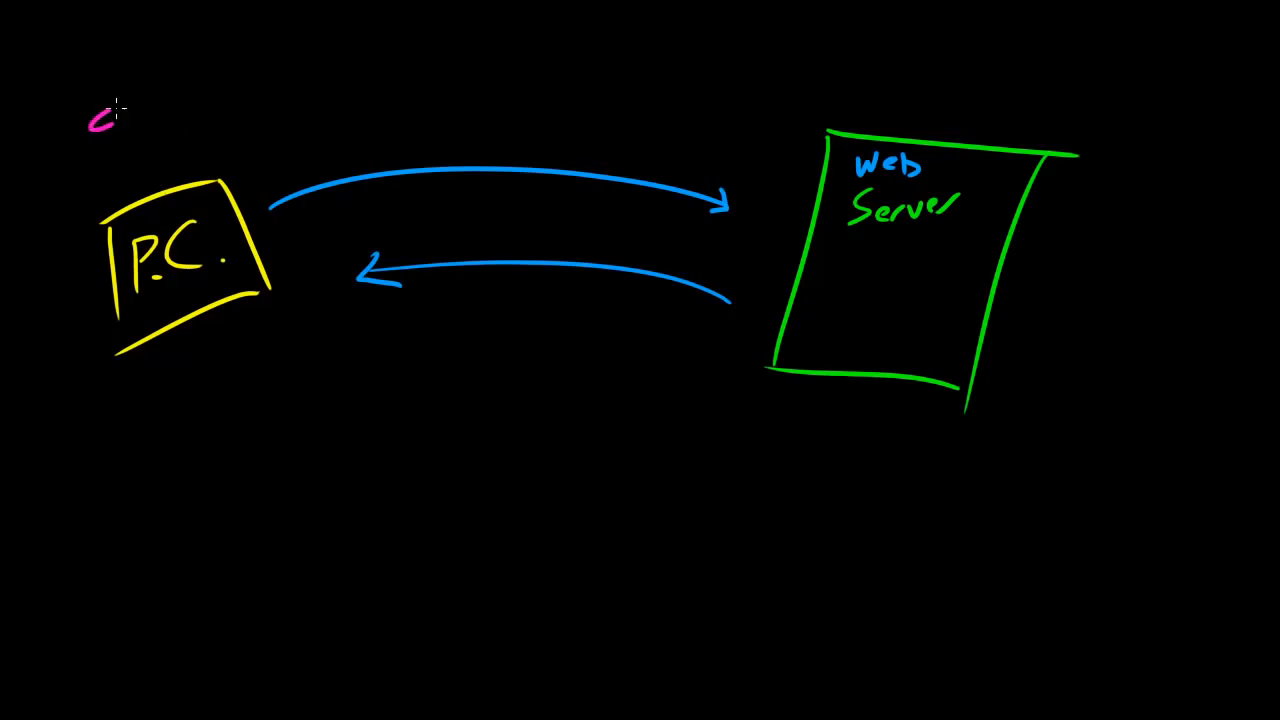
{"action": "left_click_drag", "start_coordinate": [95, 110], "coordinate": [190, 90]}
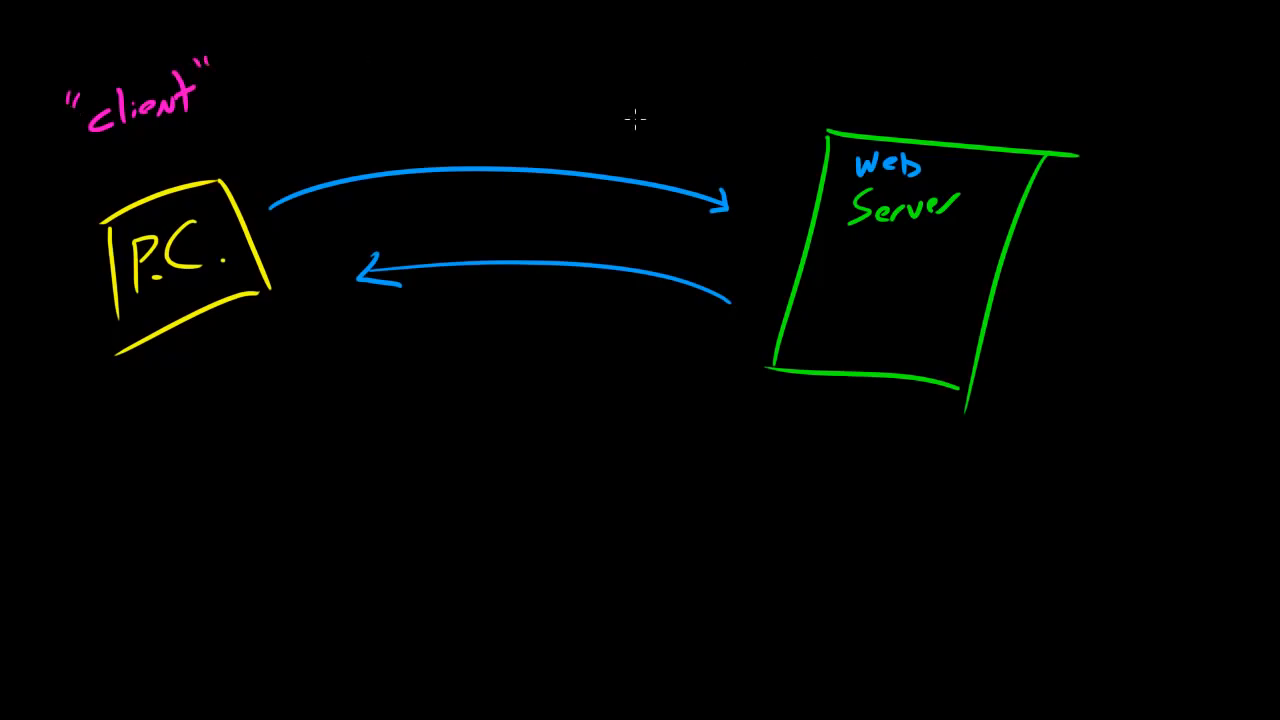
{"action": "mouse_move", "coordinate": [618, 140]}
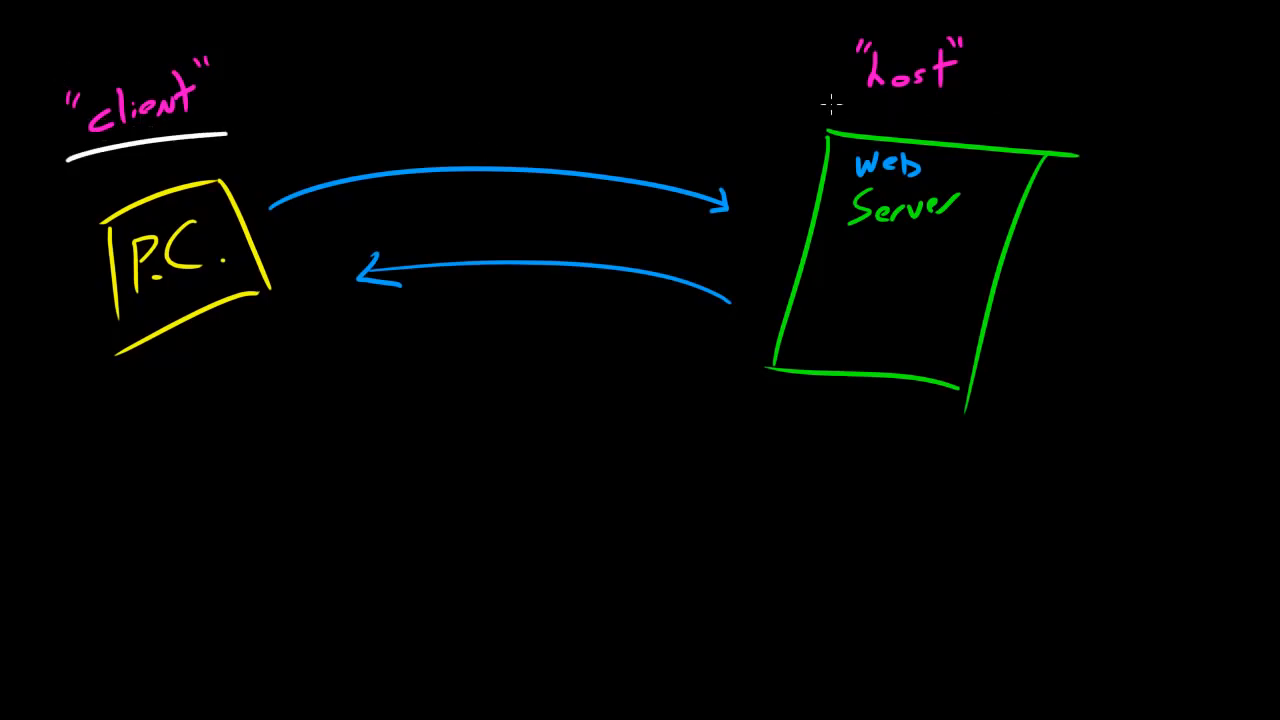
{"action": "left_click_drag", "start_coordinate": [830, 108], "coordinate": [1010, 122]}
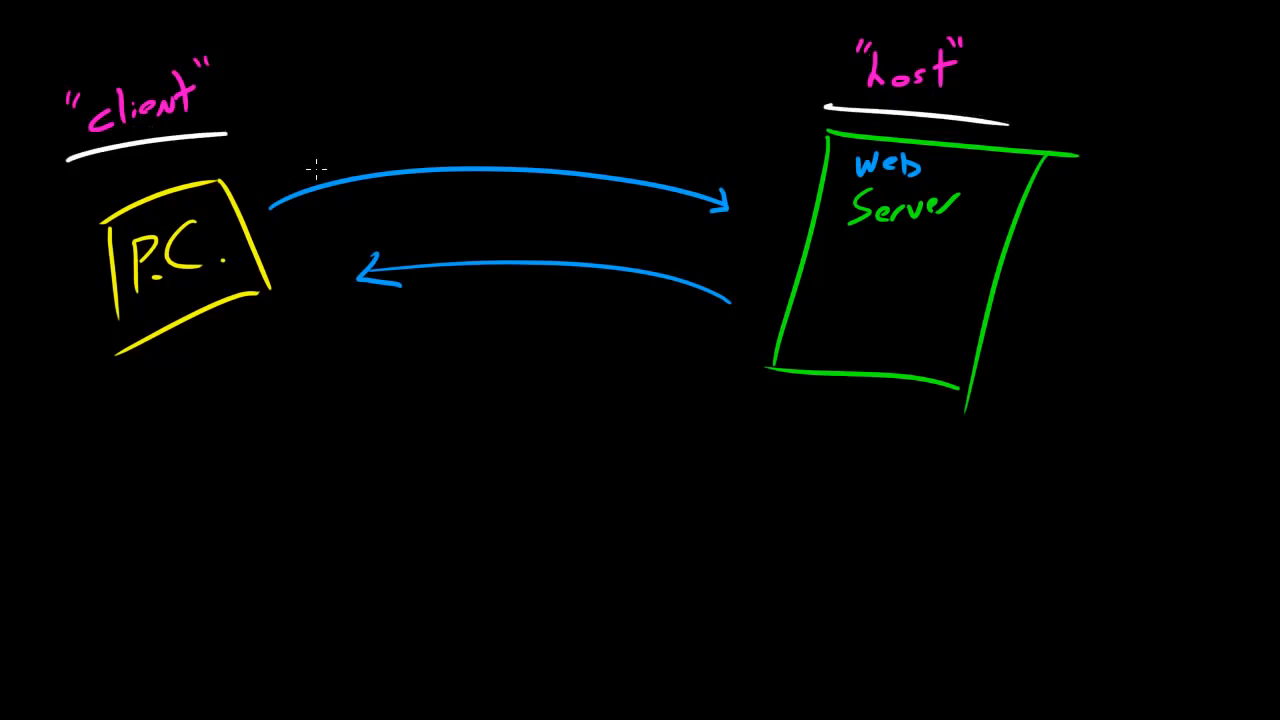
Draw a white arrow up into the P.C. box and label it 'file | data'.
{"action": "left_click_drag", "start_coordinate": [155, 385], "coordinate": [180, 580]}
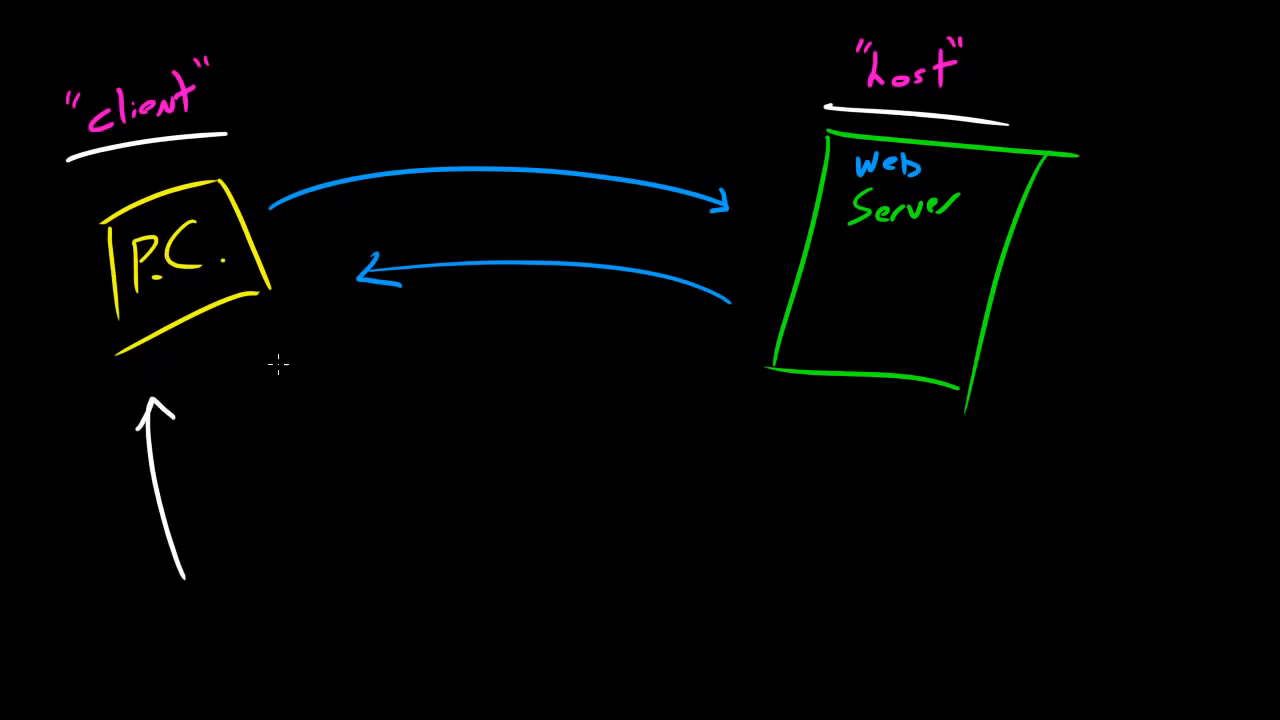
{"action": "mouse_move", "coordinate": [258, 402]}
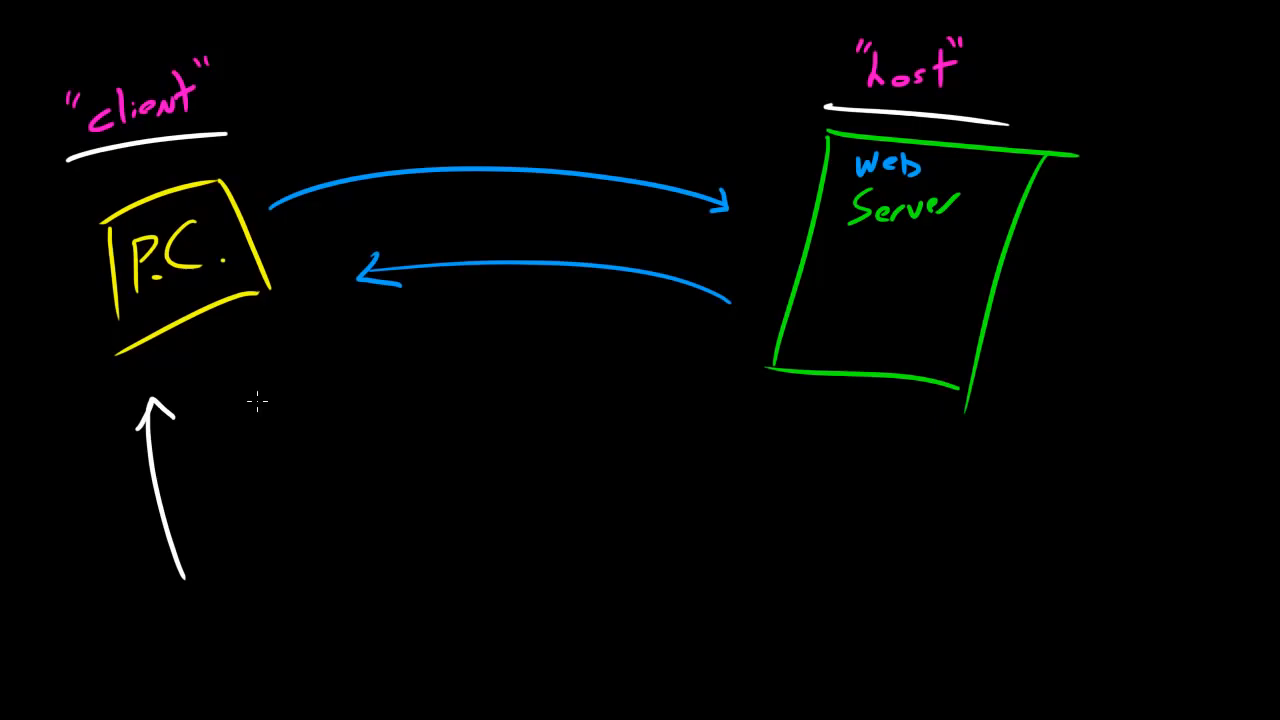
{"action": "mouse_move", "coordinate": [183, 443]}
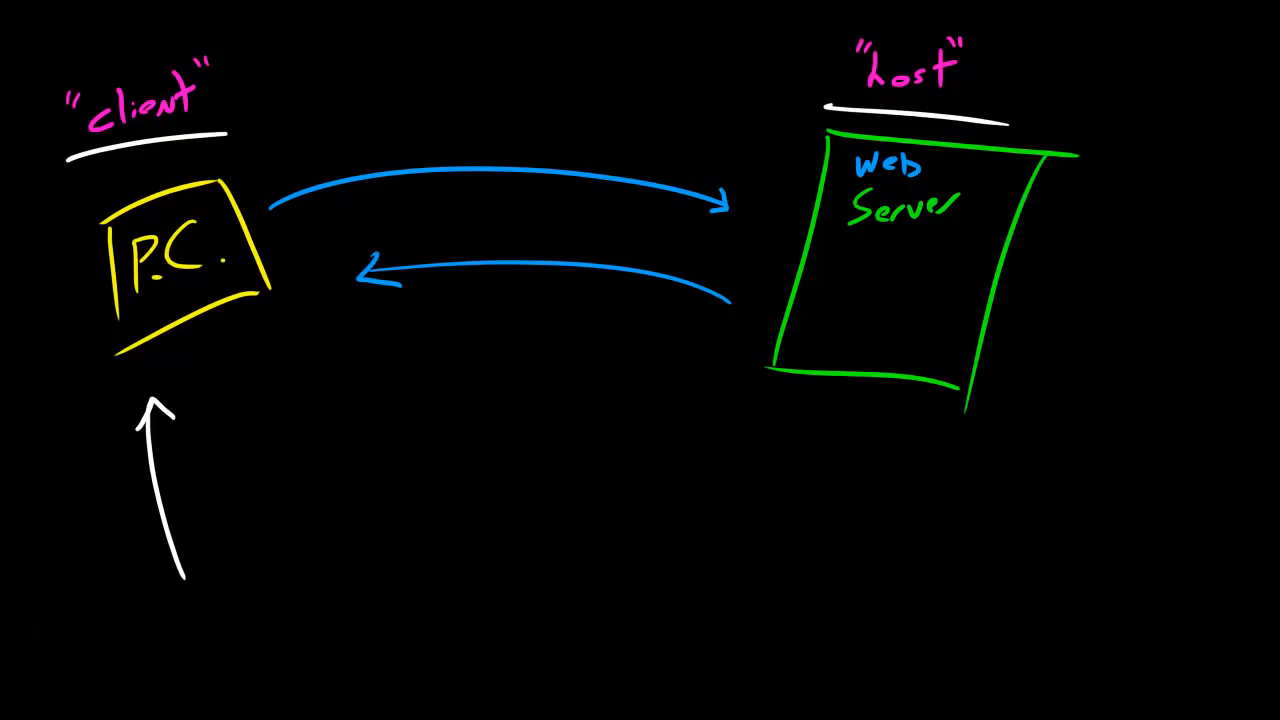
{"action": "type", "text": "file"}
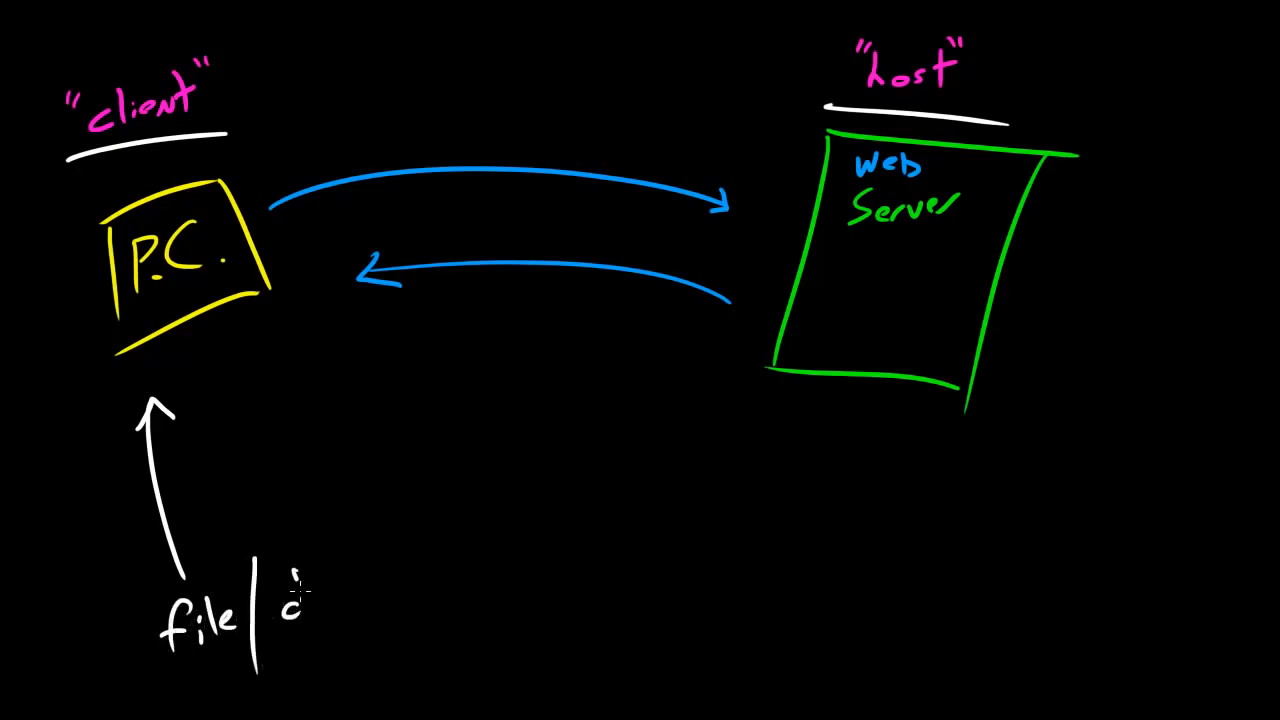
{"action": "type", "text": "data"}
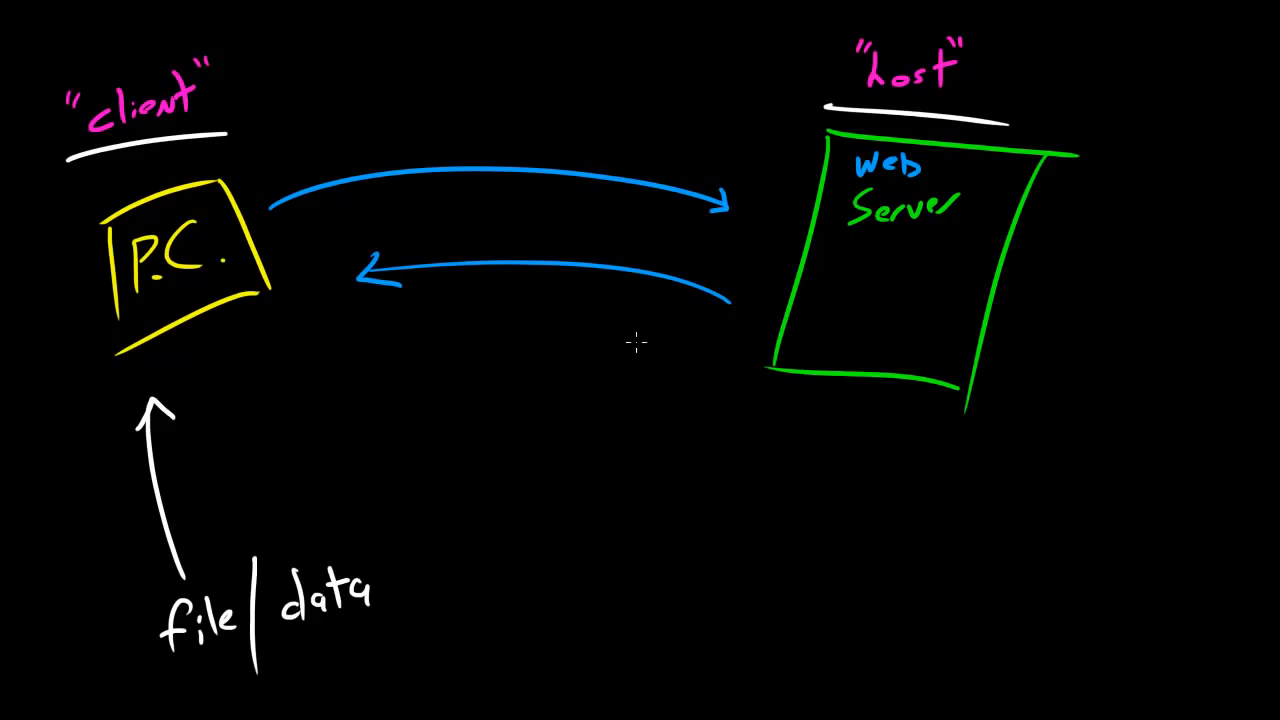
{"action": "mouse_move", "coordinate": [826, 536]}
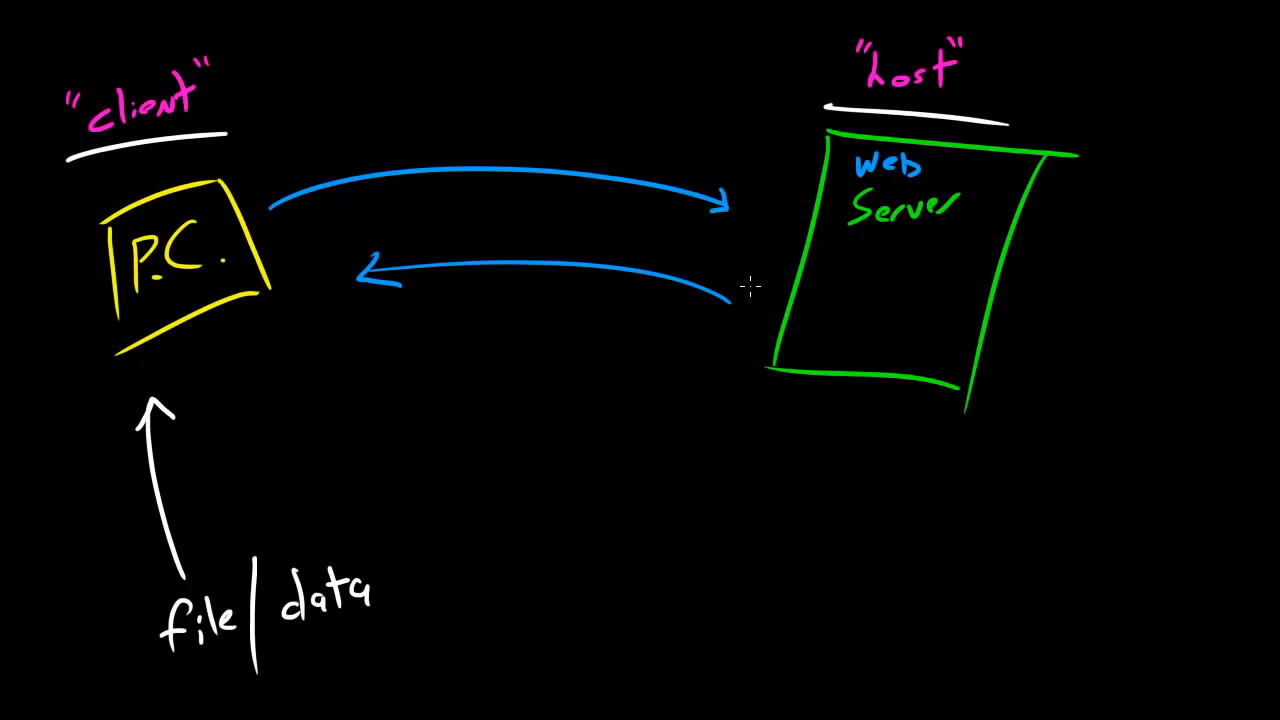
{"action": "mouse_move", "coordinate": [288, 222]}
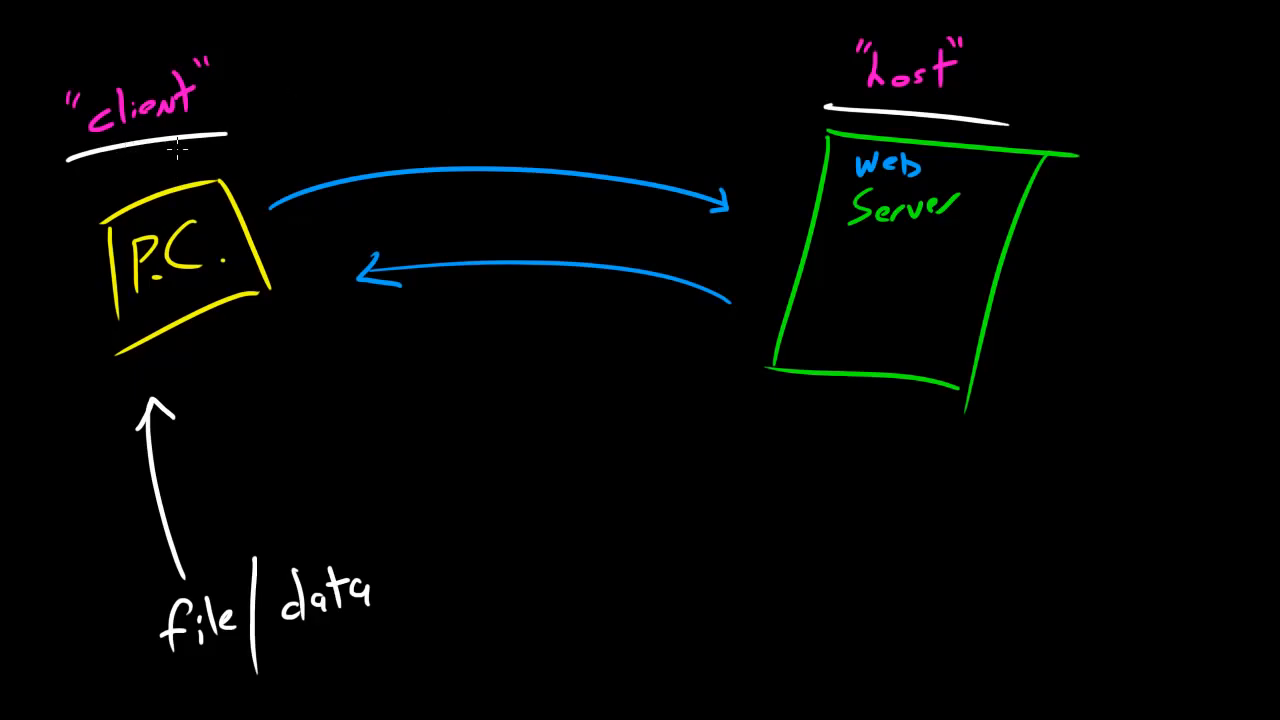
{"action": "mouse_move", "coordinate": [650, 322]}
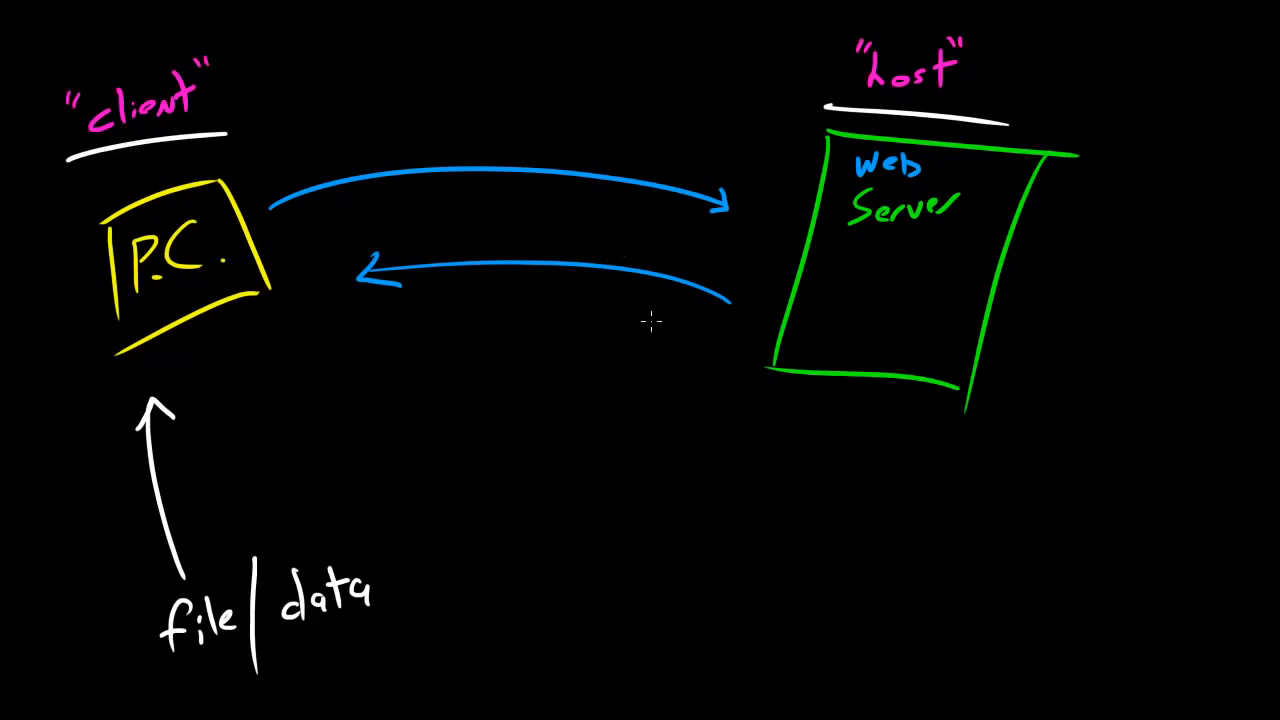
Retrace the lower return arrow in white and draw a long arrow from 'host' to 'client'.
{"action": "left_click_drag", "start_coordinate": [720, 295], "coordinate": [360, 300]}
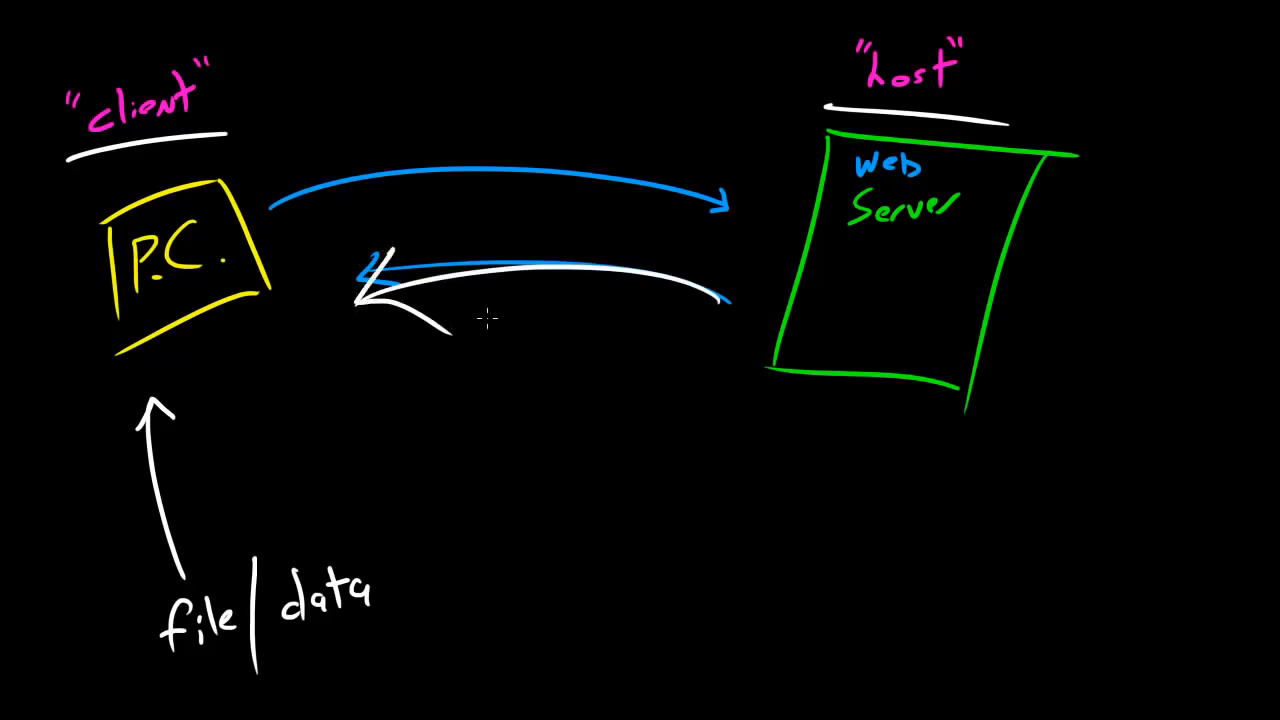
{"action": "mouse_move", "coordinate": [428, 205]}
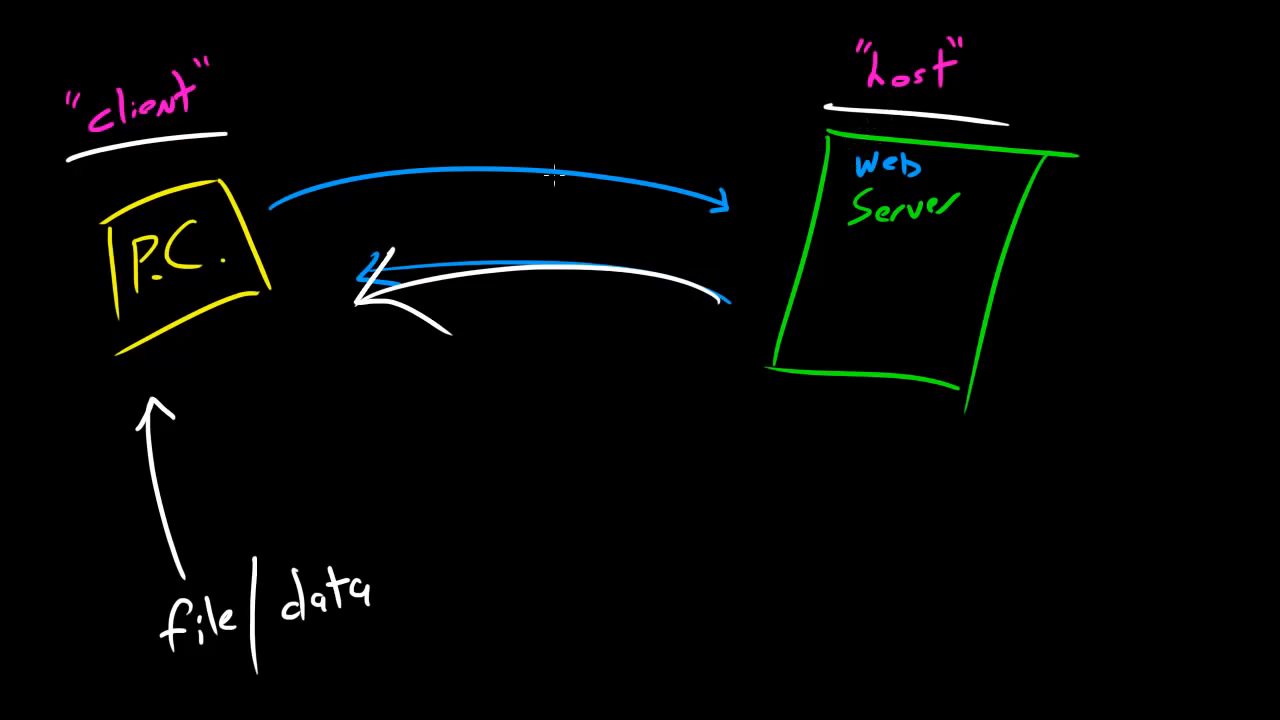
{"action": "mouse_move", "coordinate": [278, 270]}
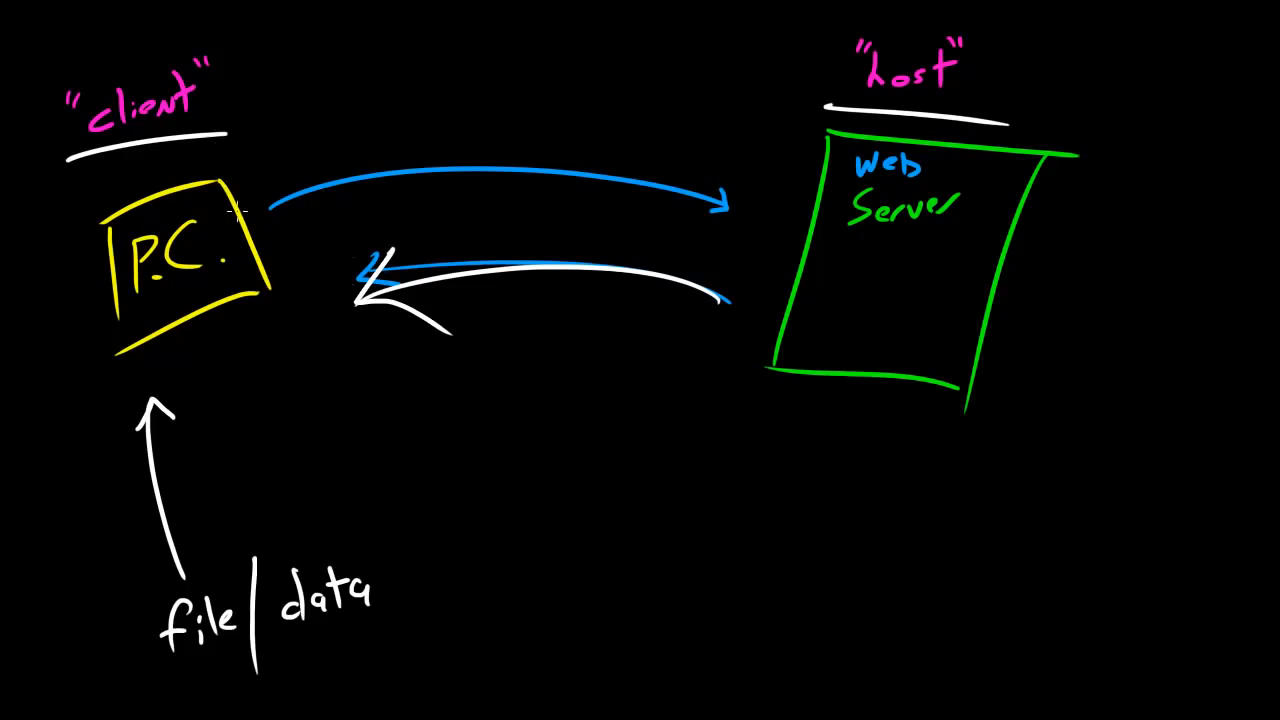
{"action": "mouse_move", "coordinate": [63, 310]}
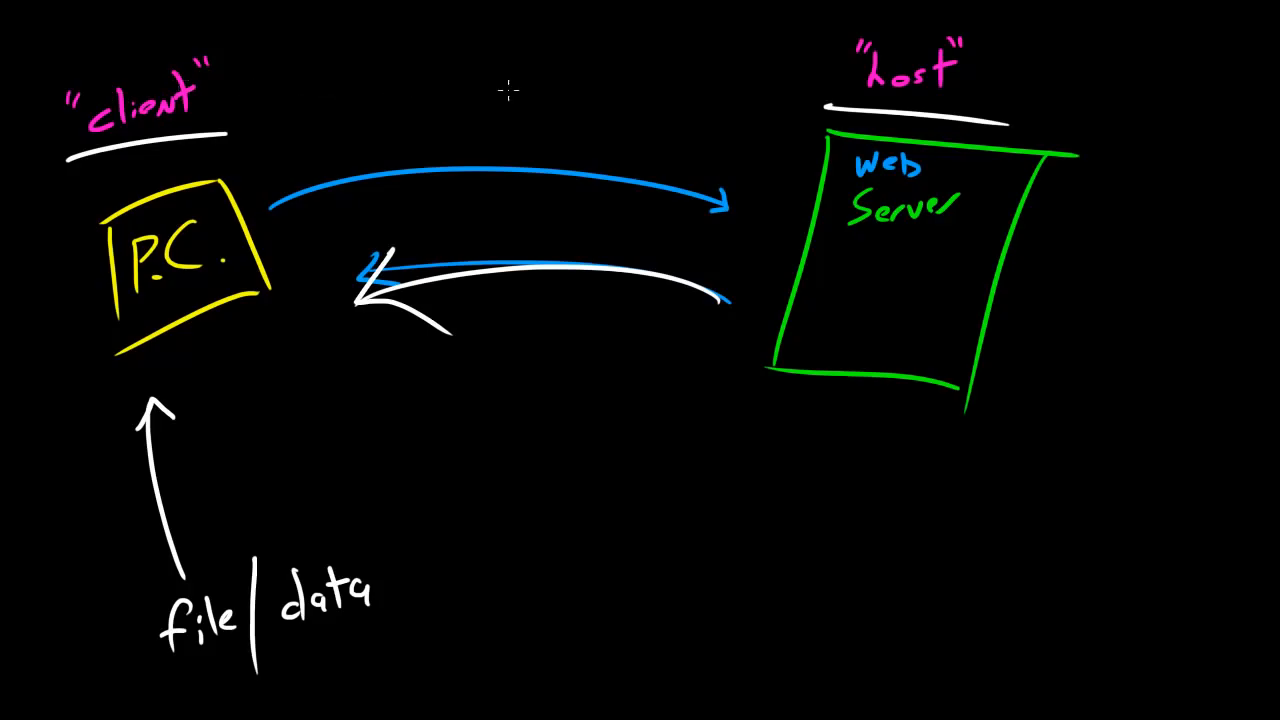
{"action": "mouse_move", "coordinate": [795, 72]}
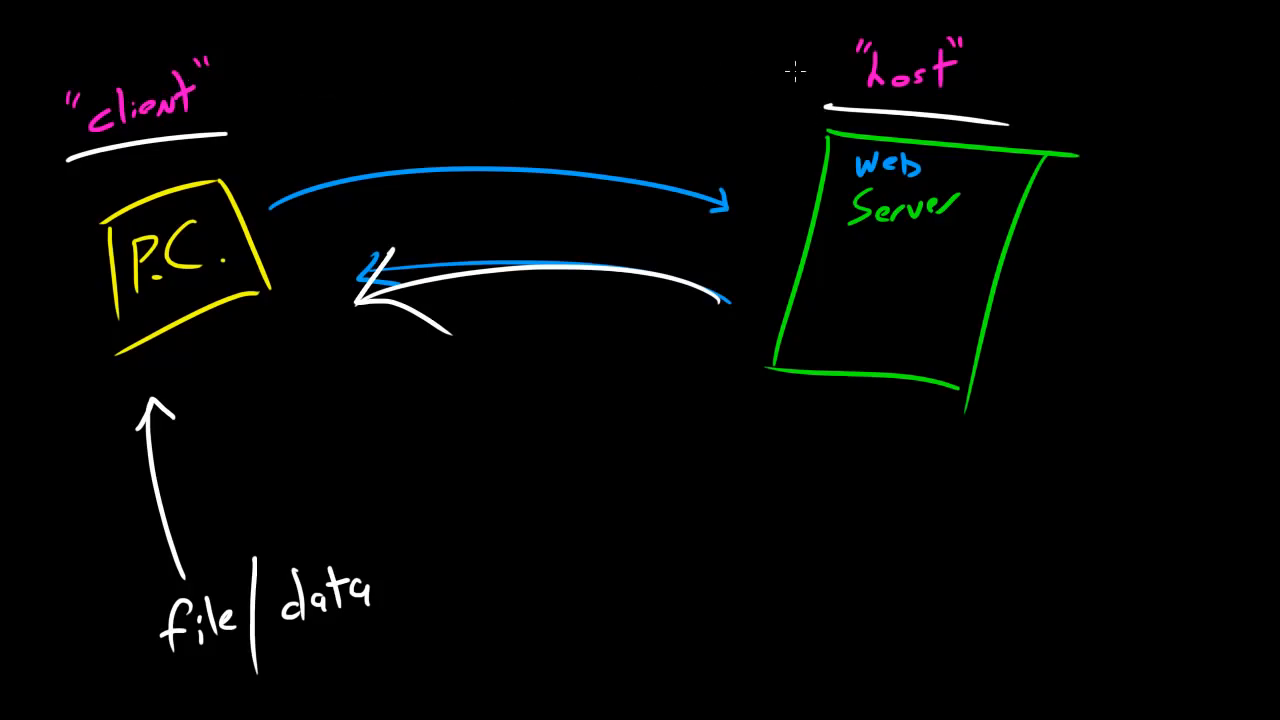
{"action": "left_click_drag", "start_coordinate": [800, 72], "coordinate": [255, 80]}
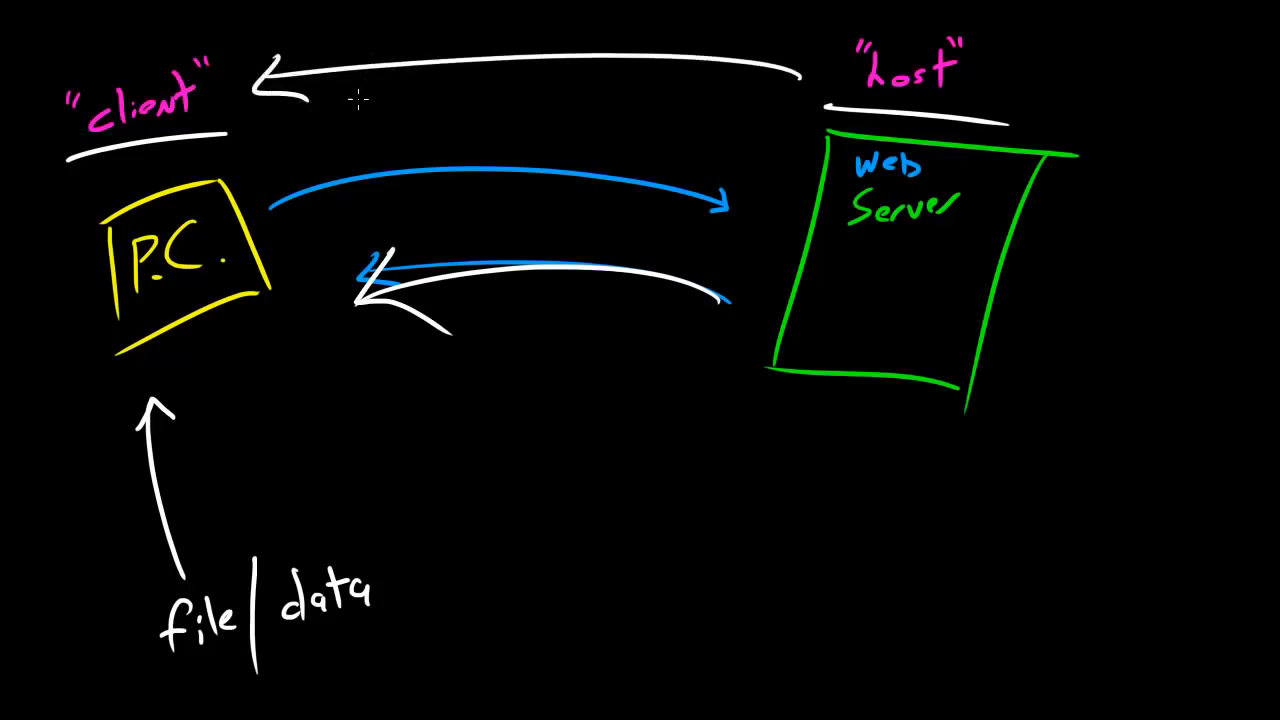
{"action": "mouse_move", "coordinate": [383, 323]}
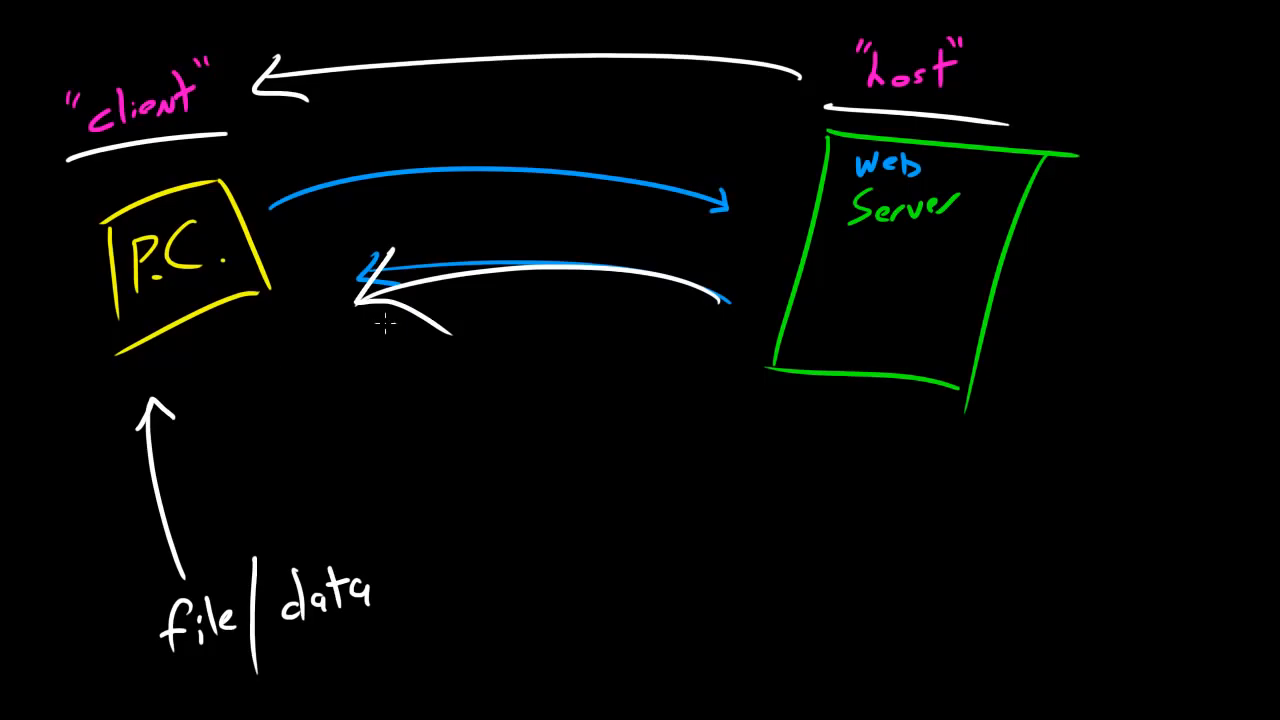